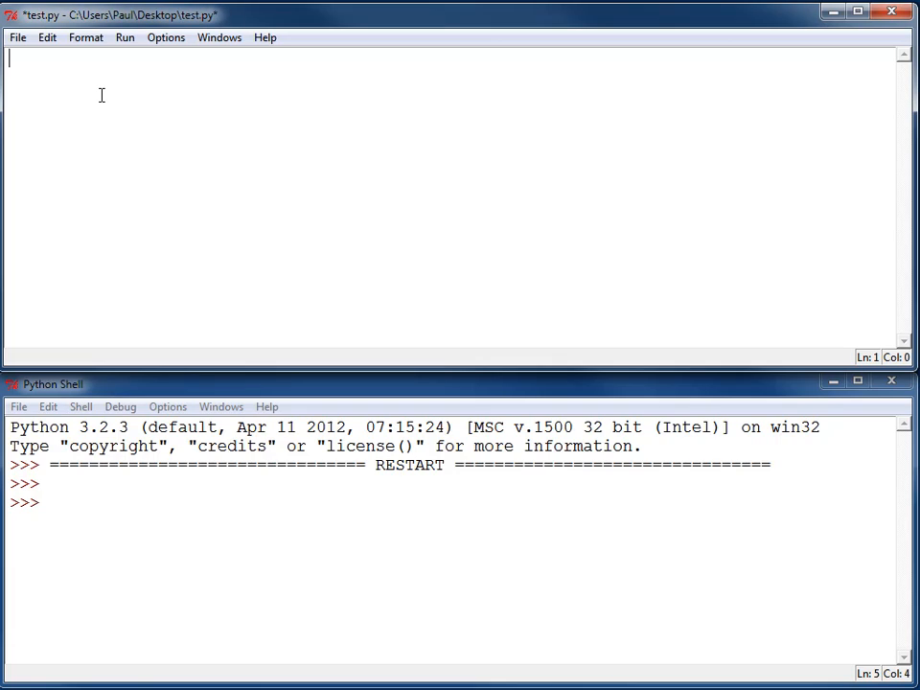
- Write nested loops 'for i in range(1,10):' and 'for j in range(1,10):'
{"action": "type", "text": "for i in"}
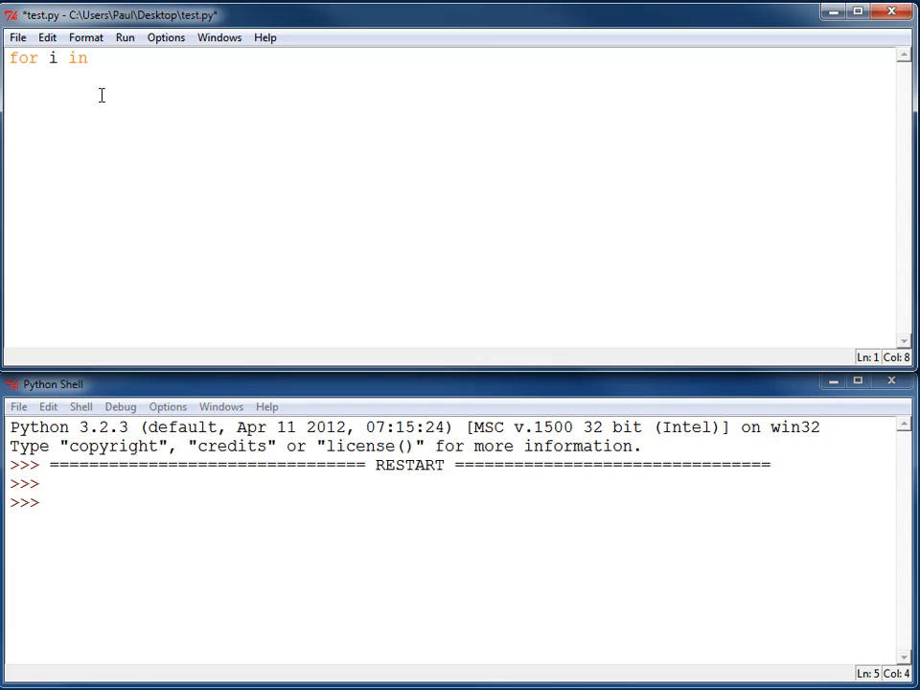
{"action": "type", "text": "range("}
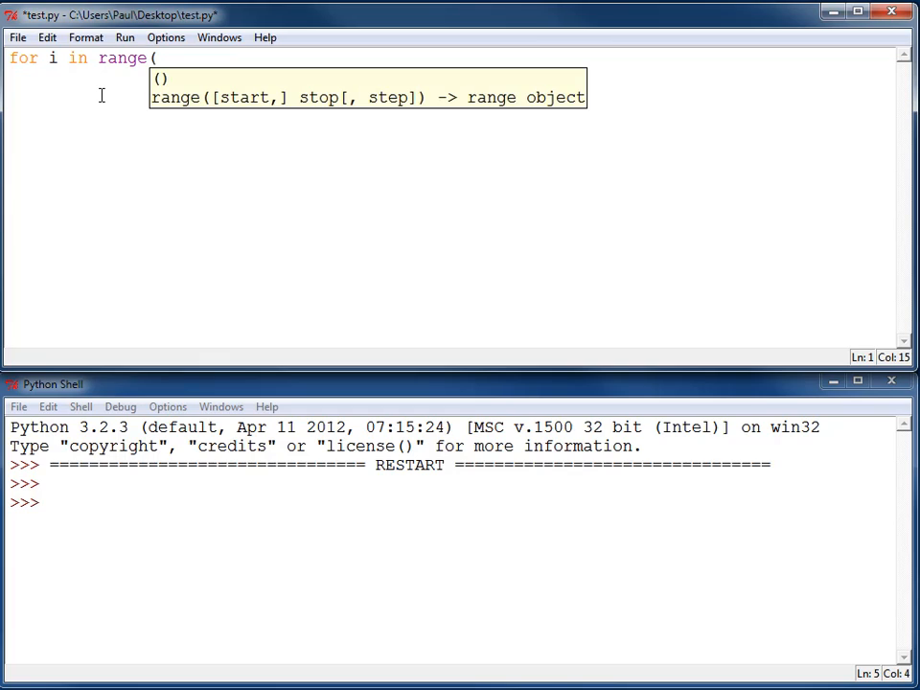
{"action": "type", "text": "1"}
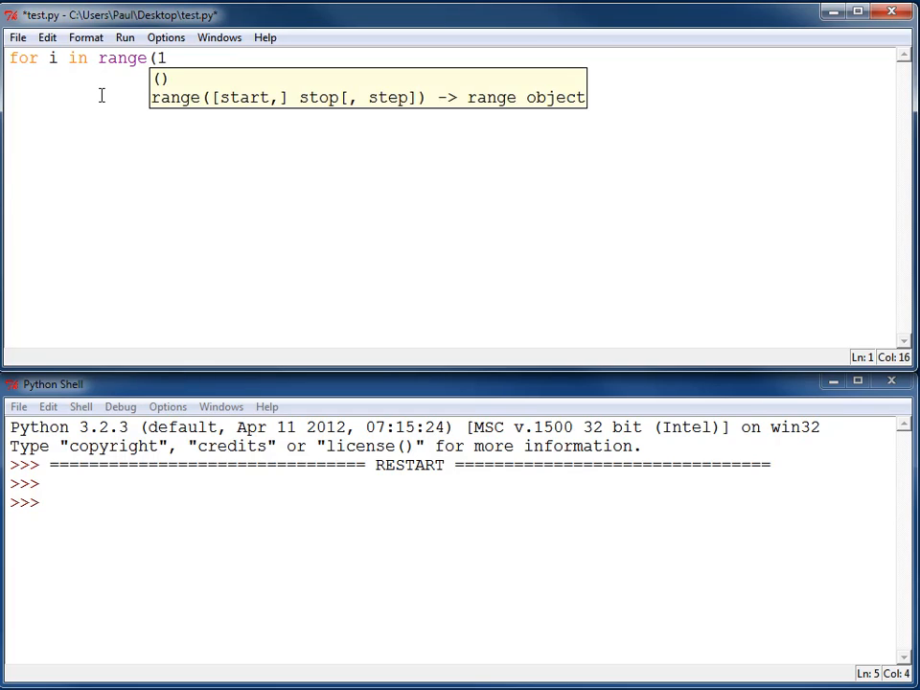
{"action": "type", "text": ",10"}
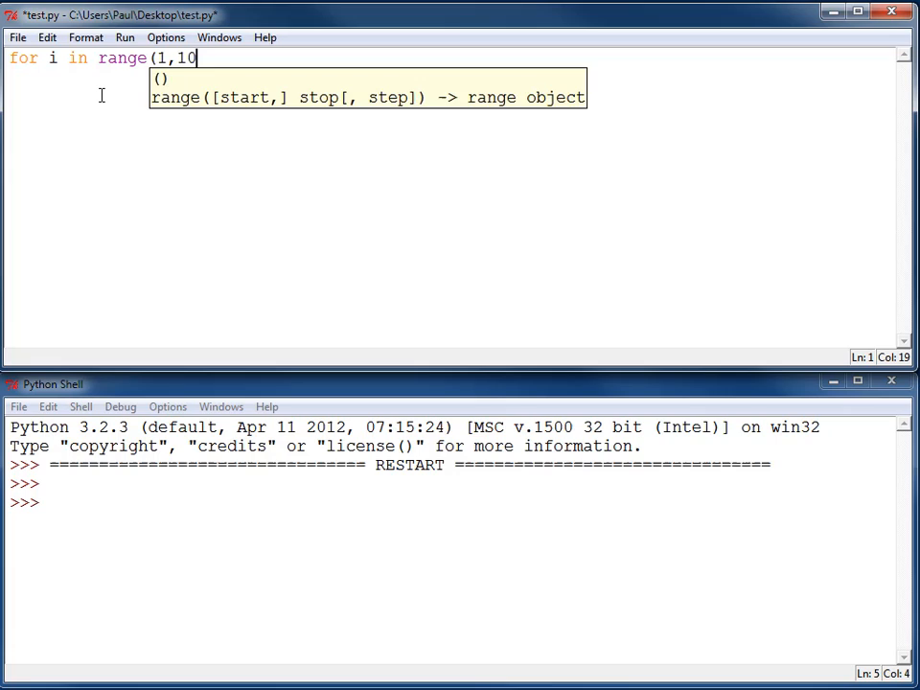
{"action": "type", "text": ")"}
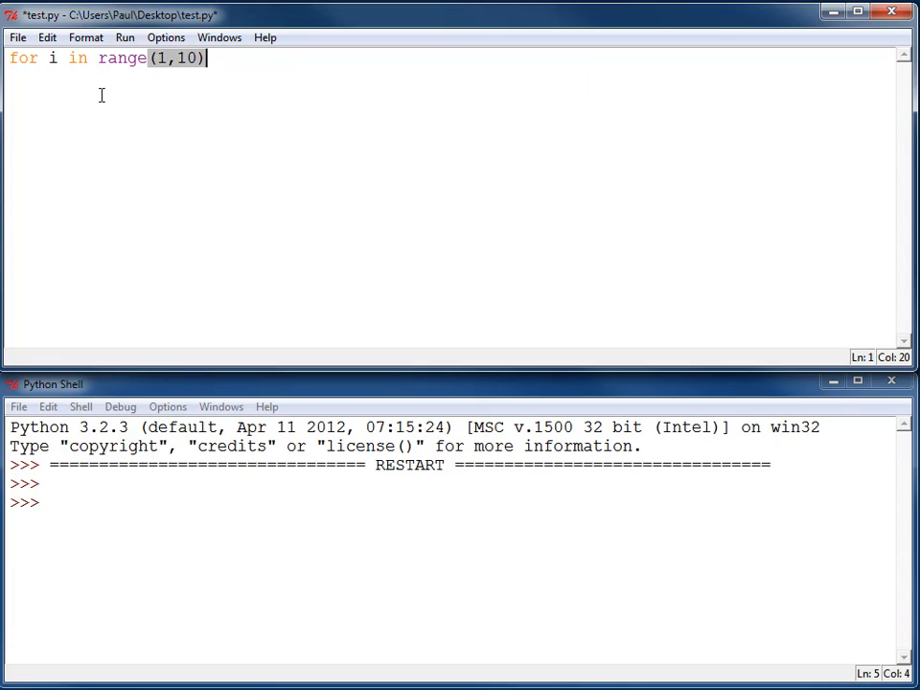
{"action": "type", "text": ":"}
{"action": "type", "text": "for"}
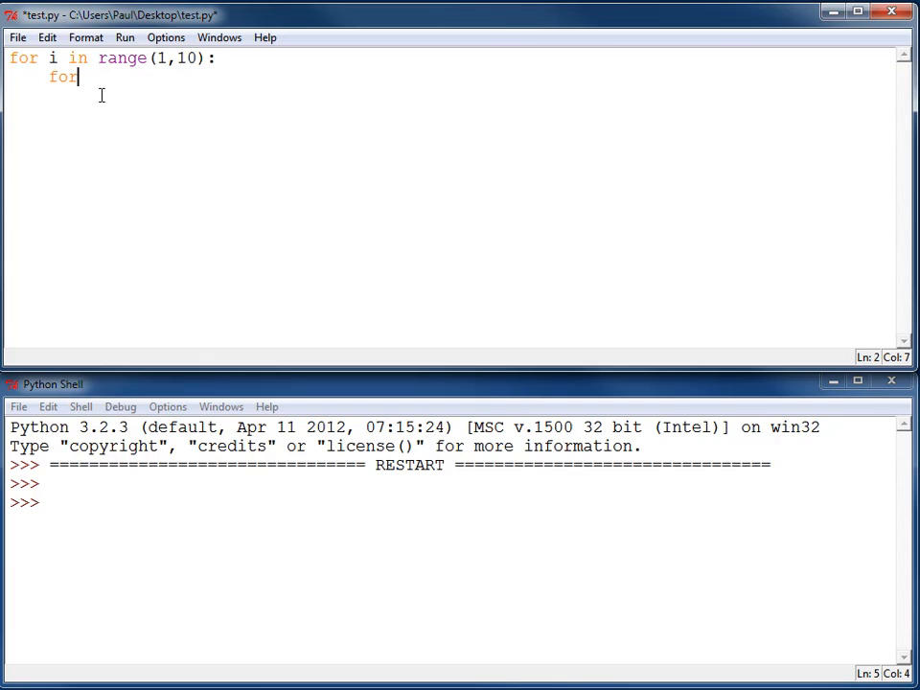
{"action": "type", "text": "j in ra"}
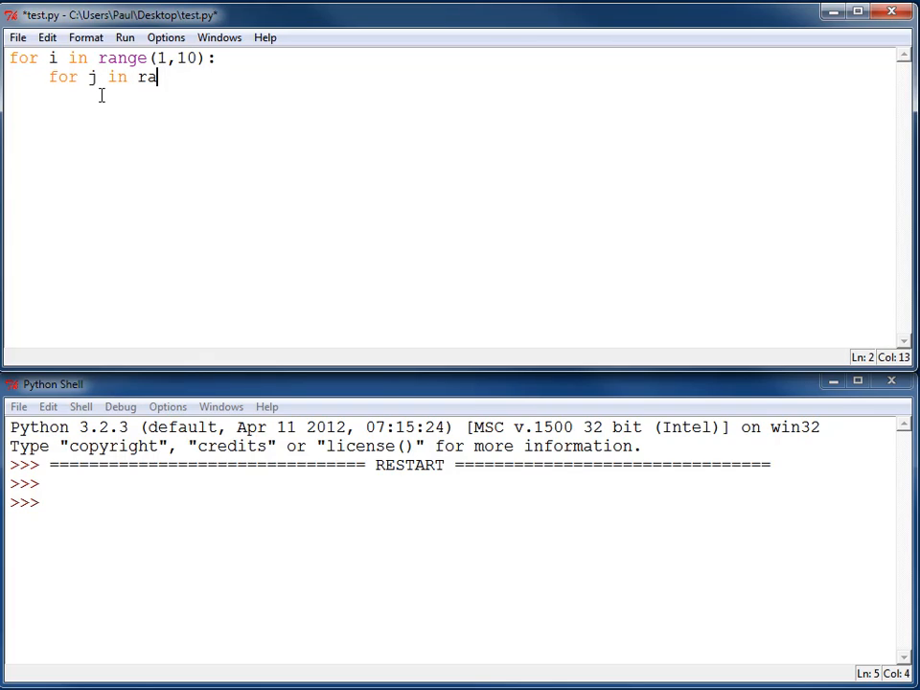
{"action": "type", "text": "nge(1,"}
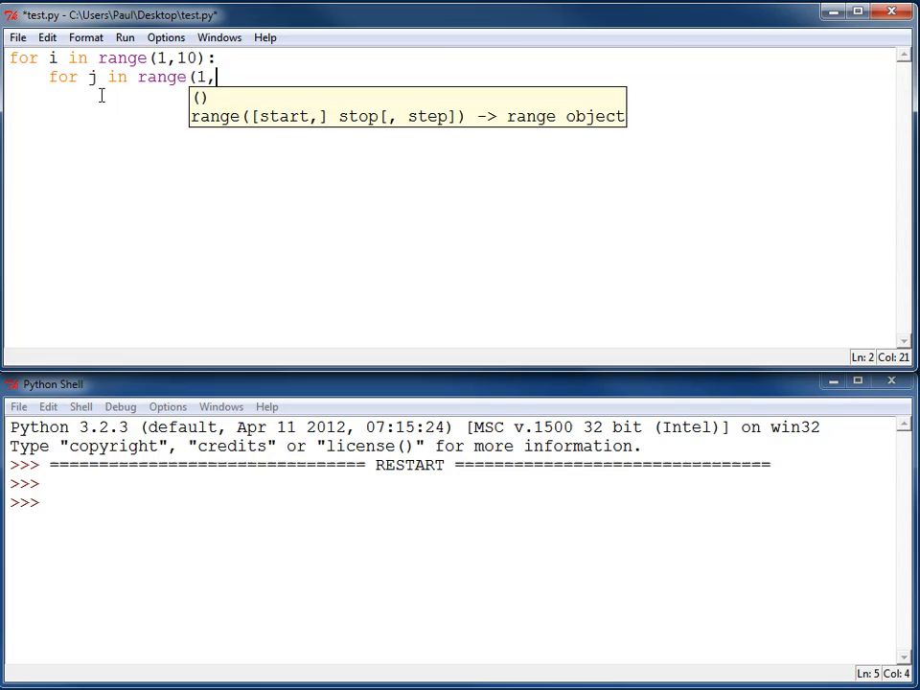
{"action": "type", "text": "10):"}
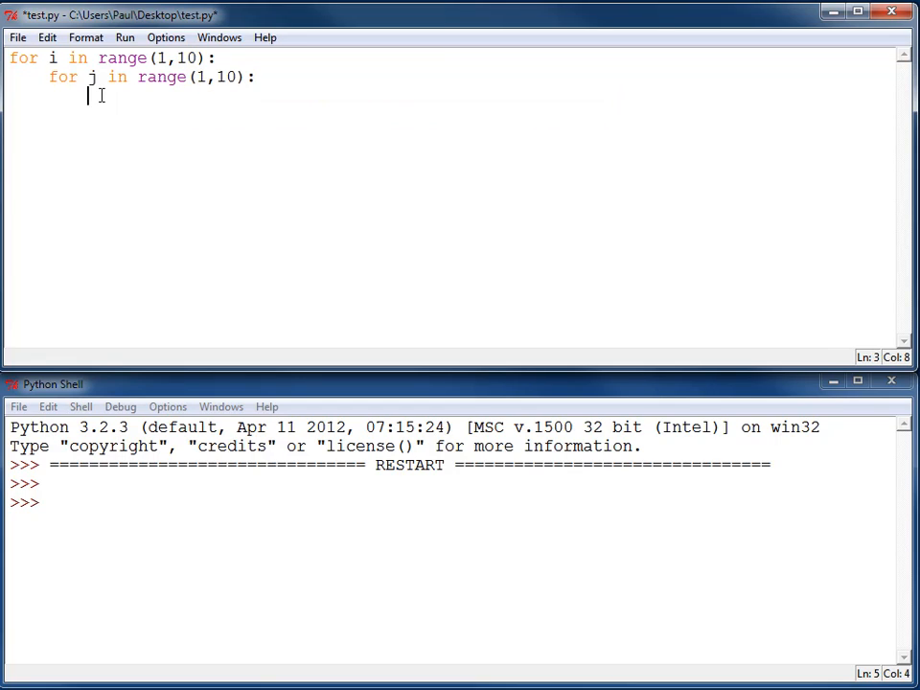
- Add print(i*j, end=" ") inside the inner loop and print() after it for each row
{"action": "type", "text": "print"}
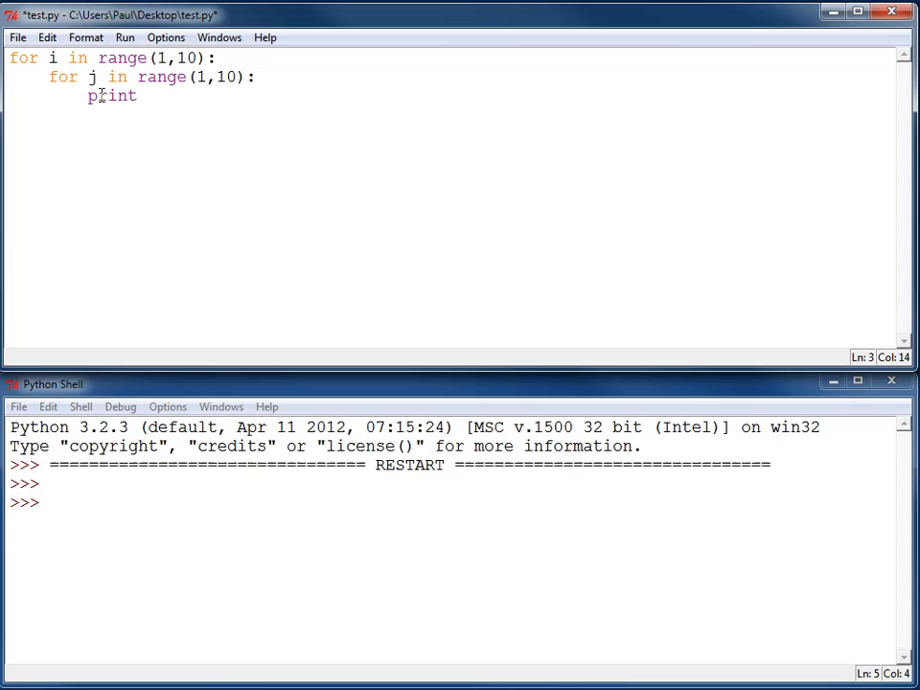
{"action": "type", "text": "(I"}
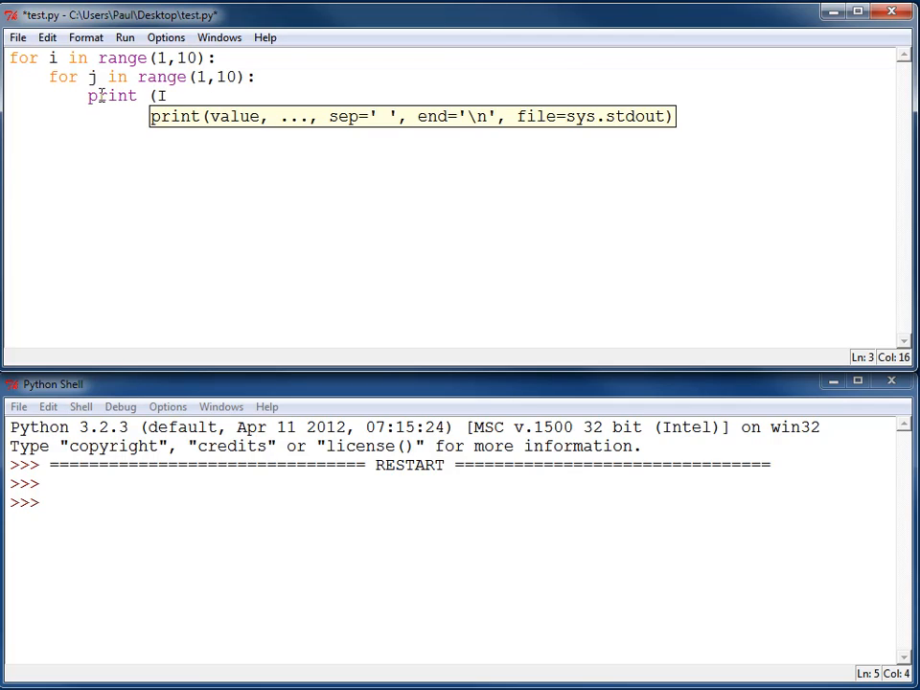
{"action": "type", "text": "*j"}
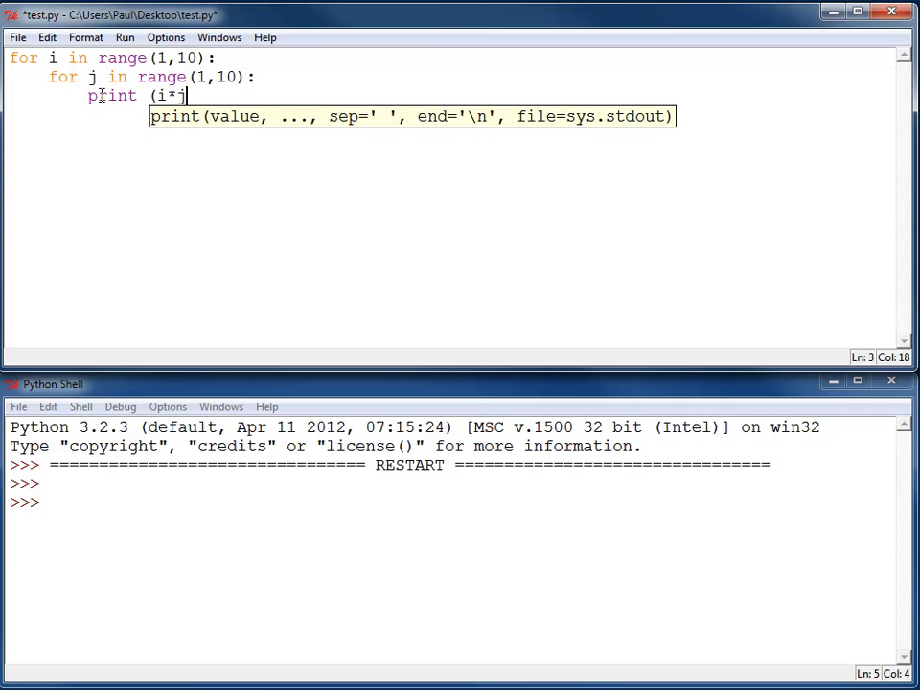
{"action": "type", "text": ", end"}
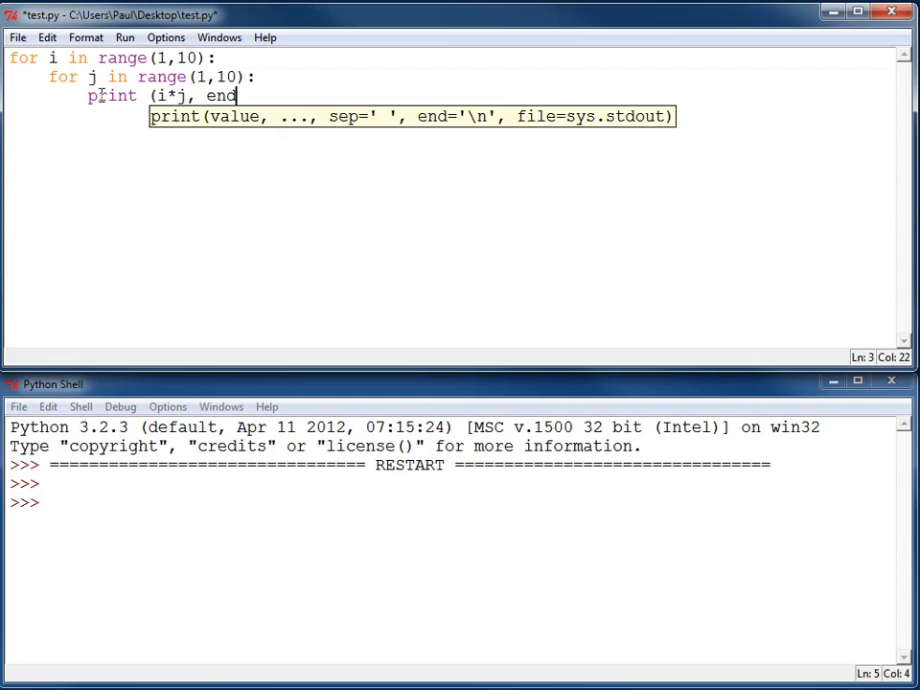
{"action": "type", "text": "=\" \""}
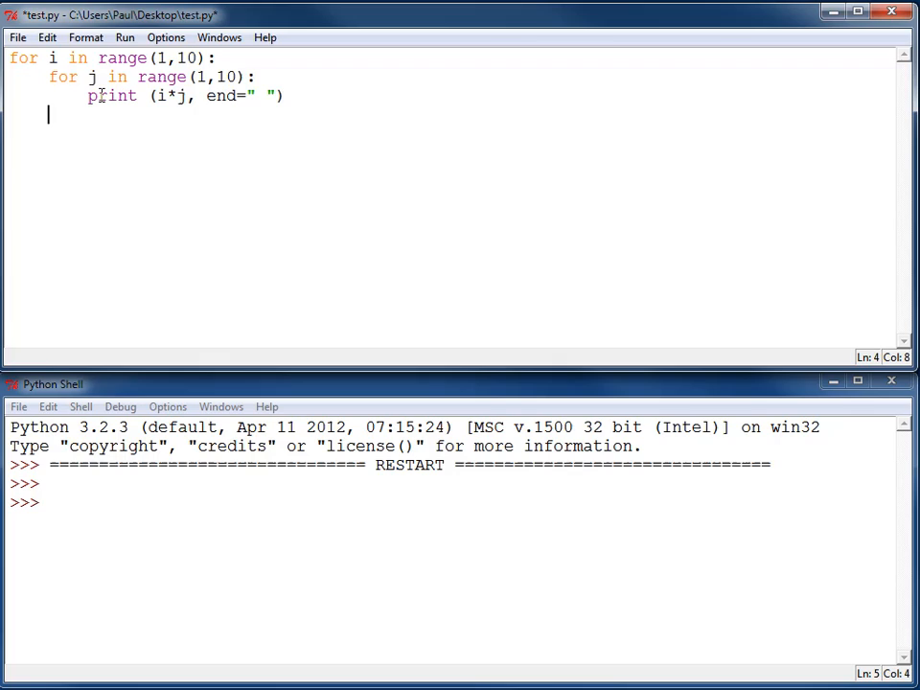
{"action": "type", "text": "print("}
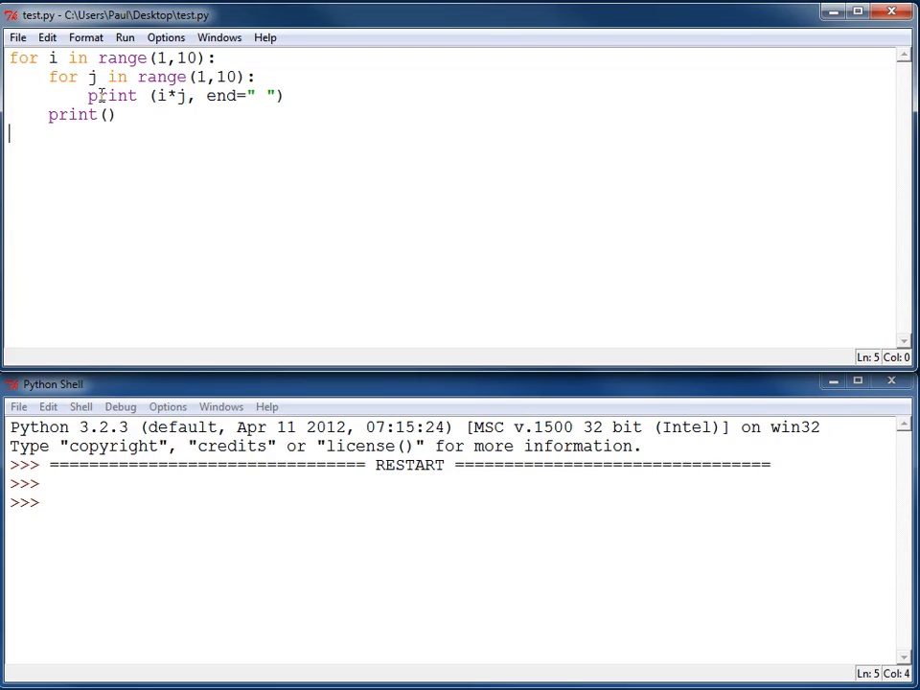
- Run test.py with F5 so the shell prints the 9×9 multiplication grid
{"action": "key", "text": "F5"}
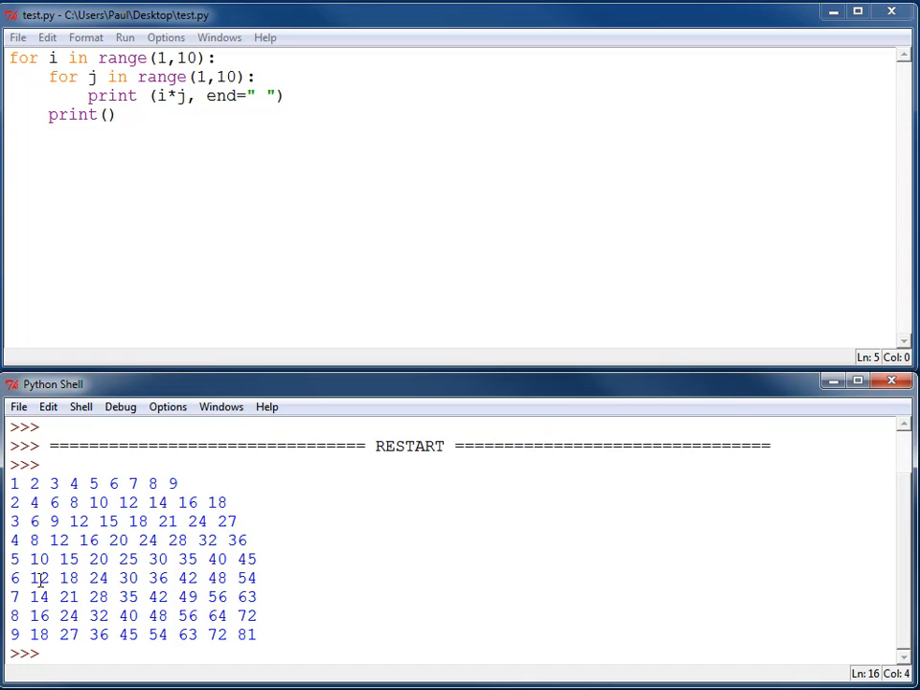
{"action": "left_click", "coordinate": [42, 540]}
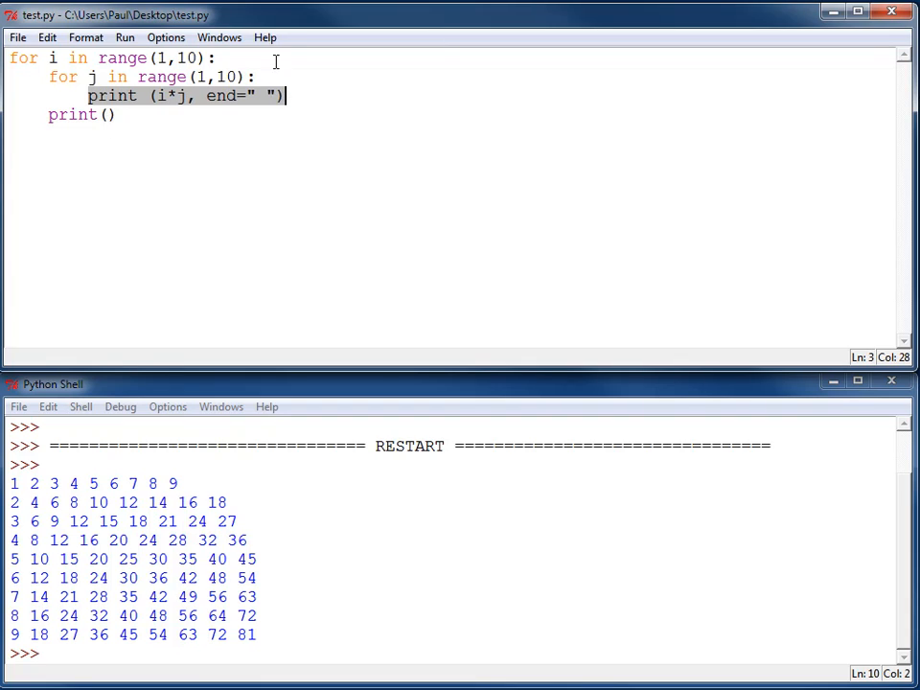
- Insert 'if i*j < 10: print(" ",end="")' before the inner print to pad single digits
{"action": "left_click", "coordinate": [257, 76]}
{"action": "type", "text": "if"}
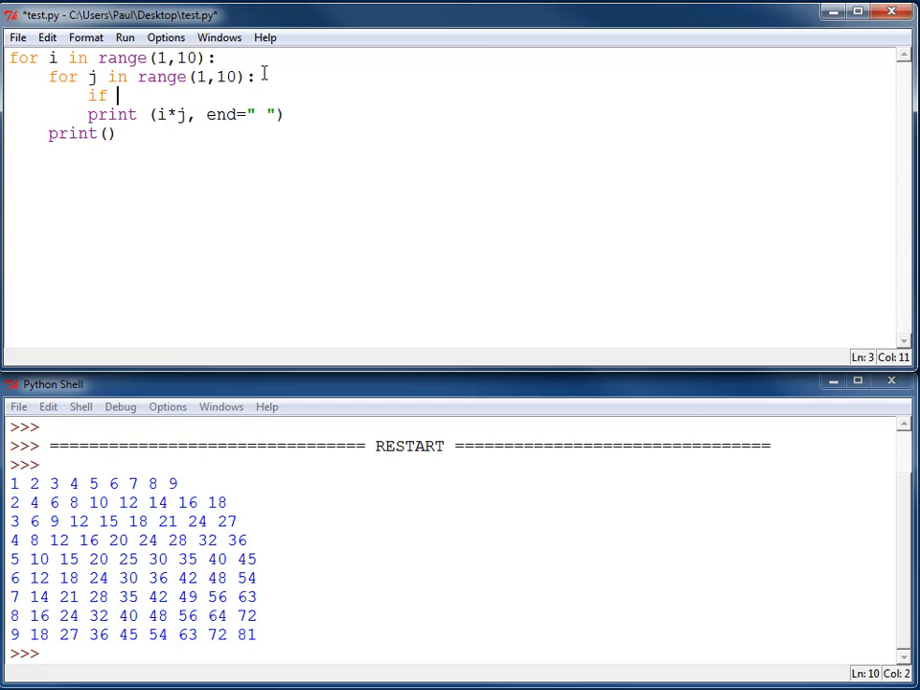
{"action": "type", "text": "i*j"}
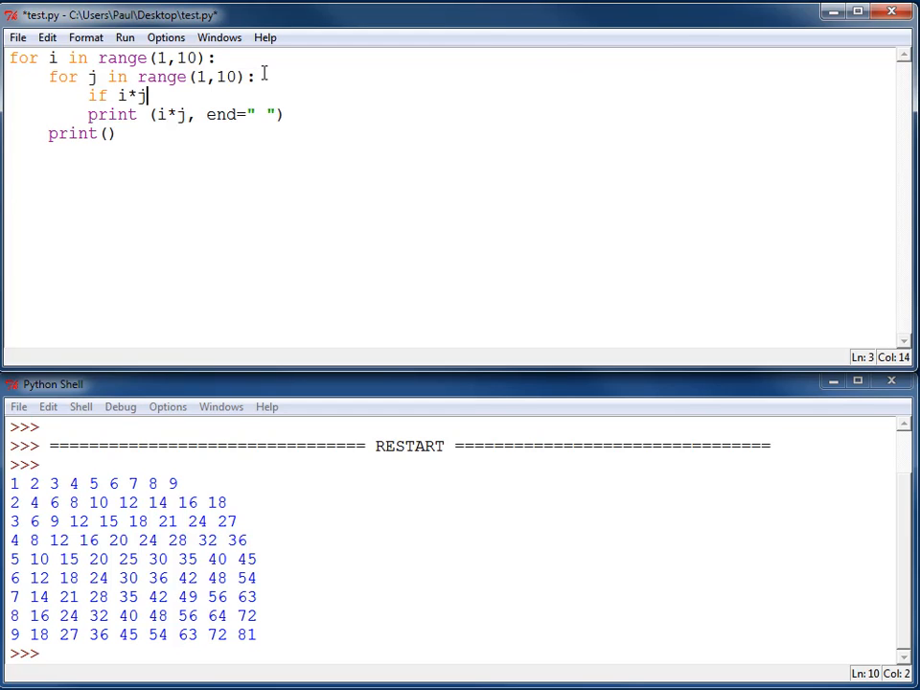
{"action": "type", "text": "< 10:"}
{"action": "type", "text": "print("}
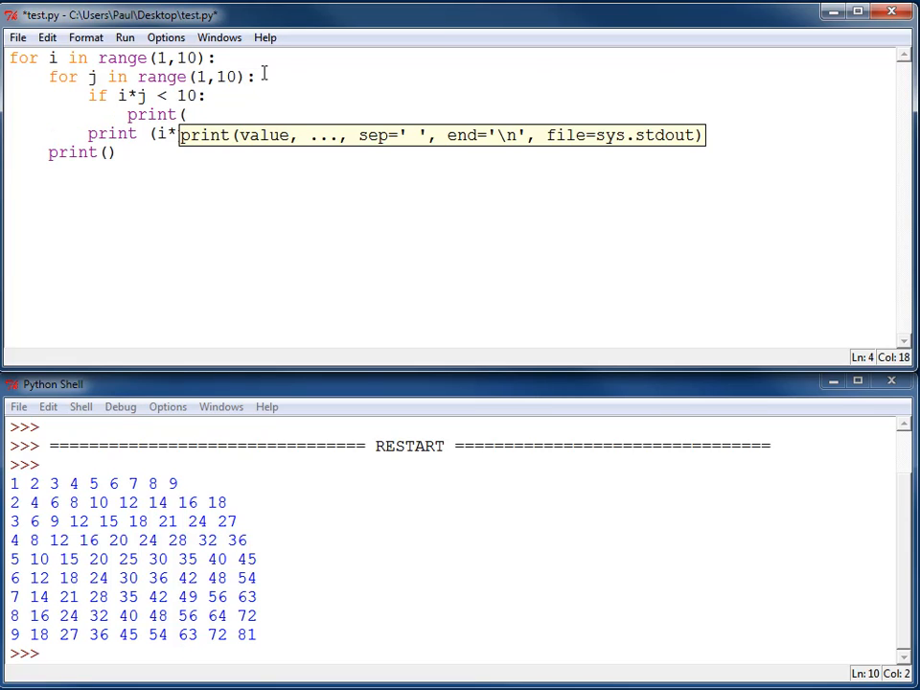
{"action": "type", "text": "\" \""}
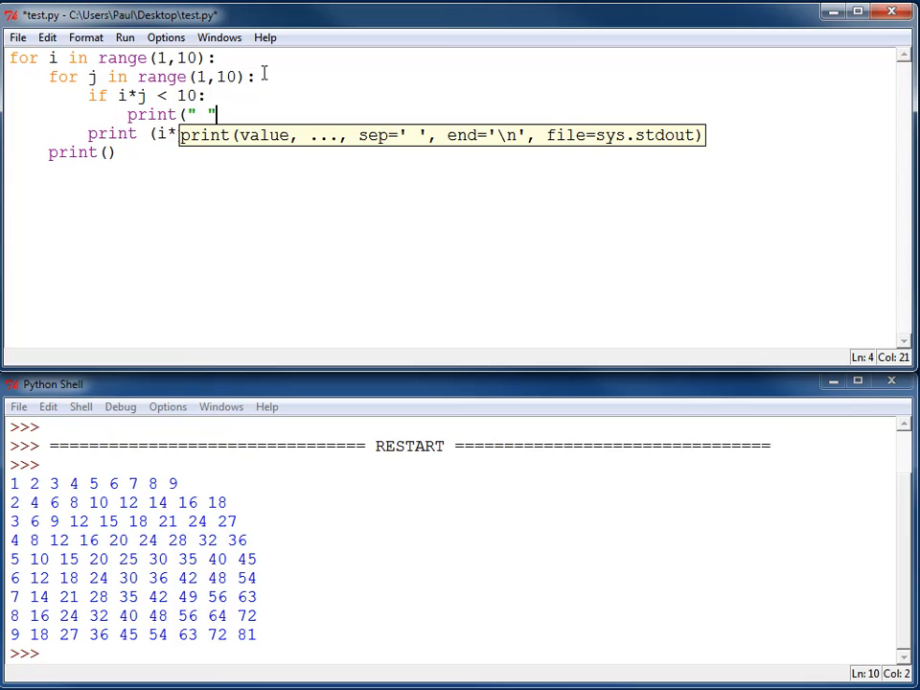
{"action": "type", "text": ",end"}
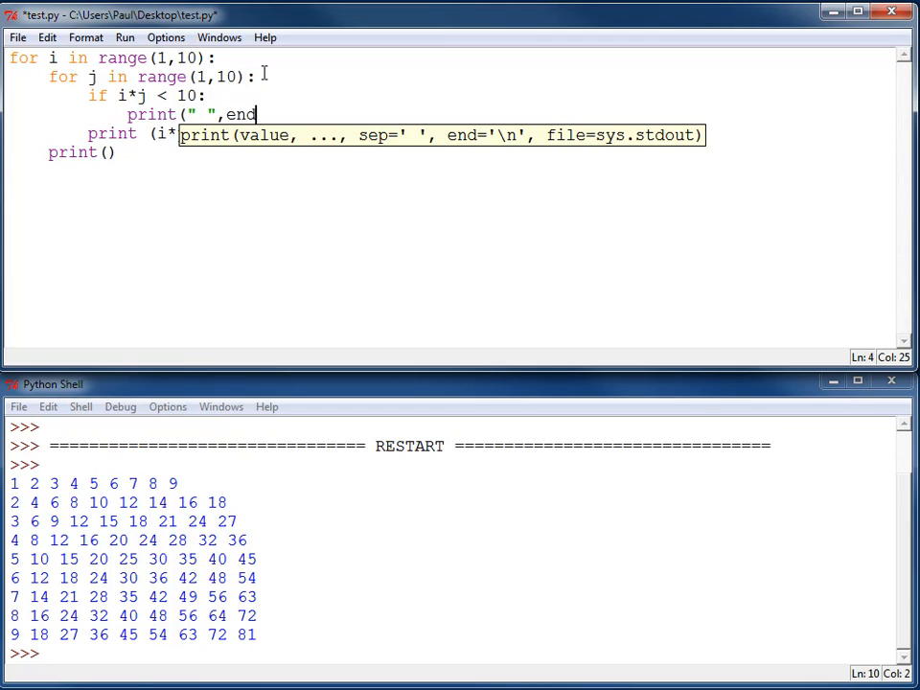
{"action": "type", "text": "=\"\")"}
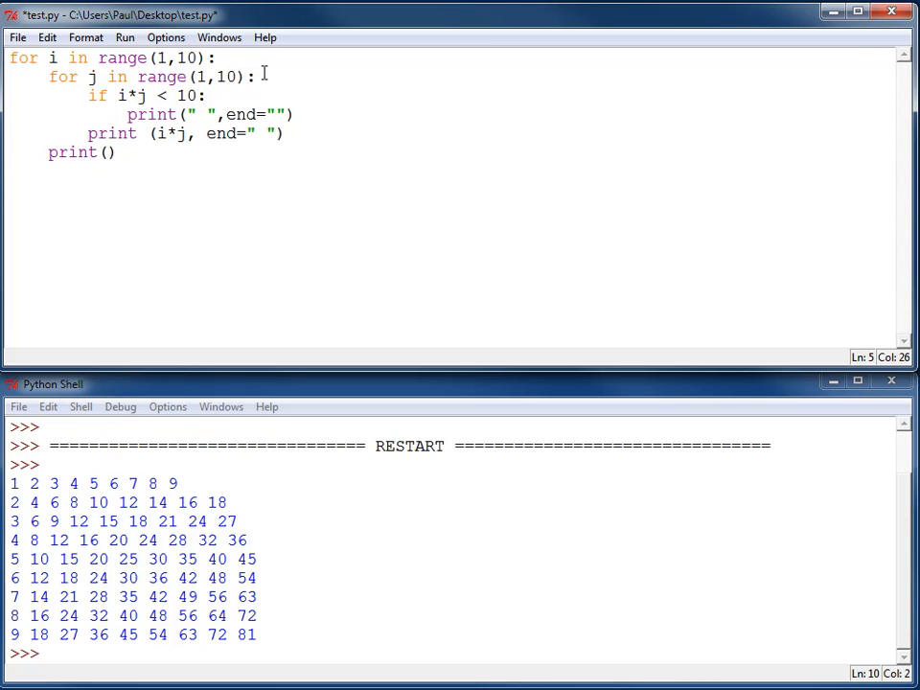
- Rerun the module, saving first, so the grid prints in aligned columns
{"action": "left_click", "coordinate": [124, 39]}
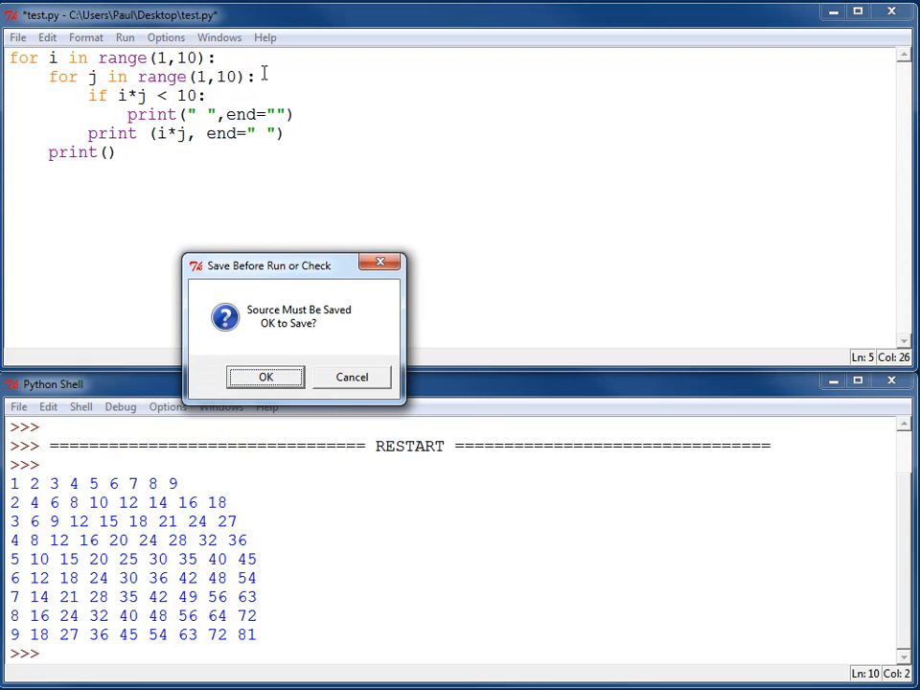
{"action": "left_click", "coordinate": [265, 376]}
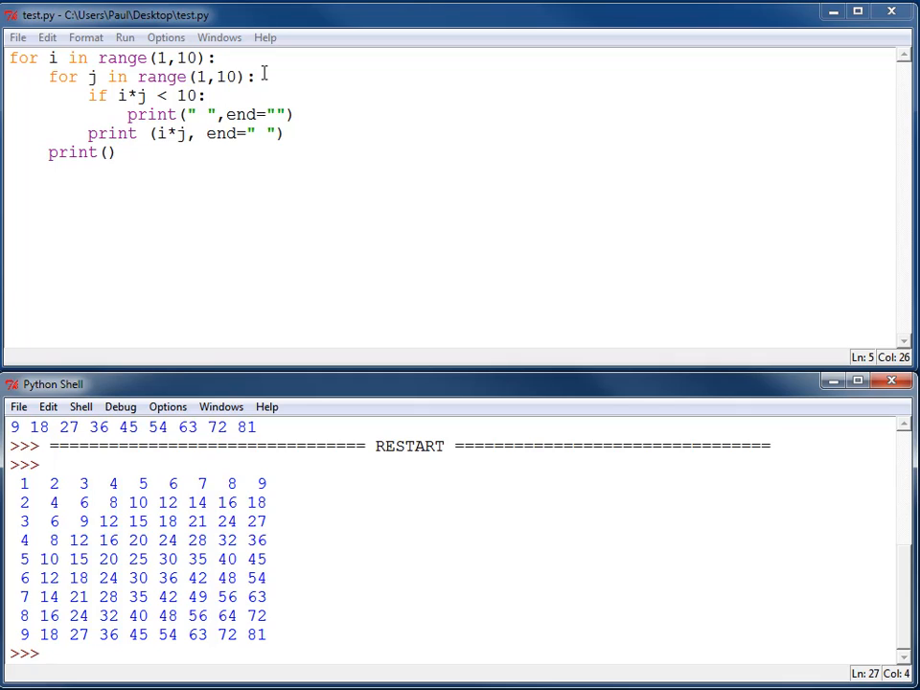